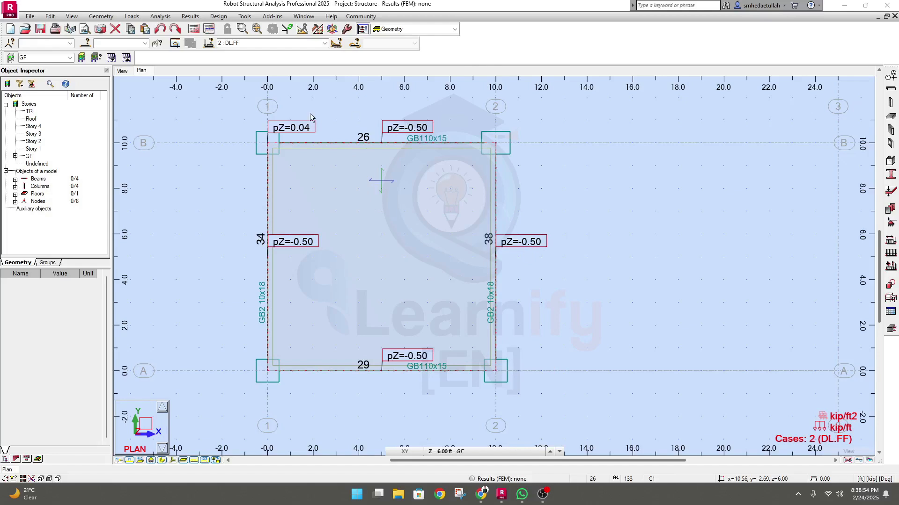
pyautogui.moveTo(310, 150)
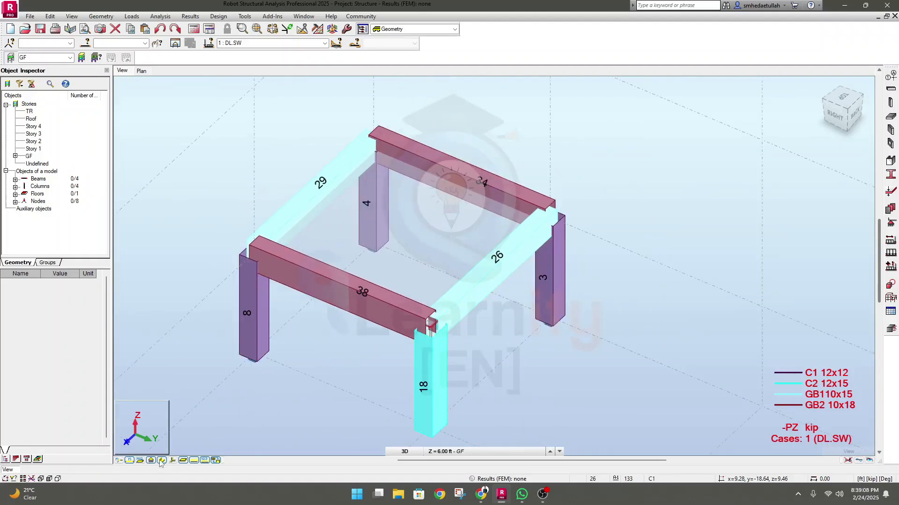
# Switch the layout to Structure Model > Loads to show the load cases and Loads table
pyautogui.click(150, 460)
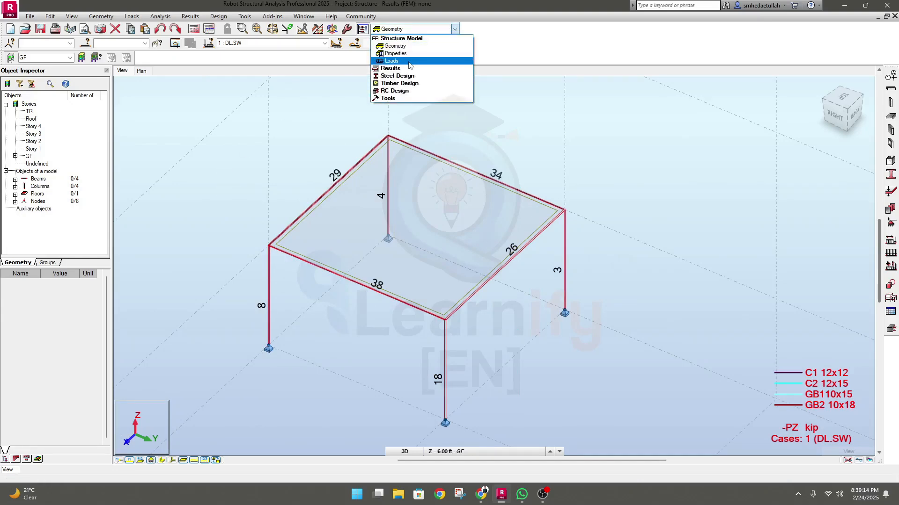
pyautogui.click(390, 61)
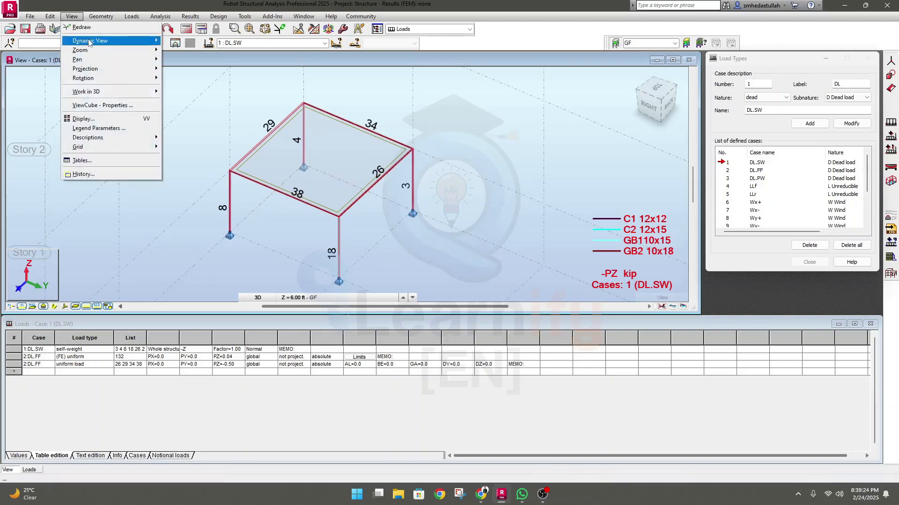
# Enable load symbols and load values in the view's Display settings under Loads
pyautogui.click(84, 119)
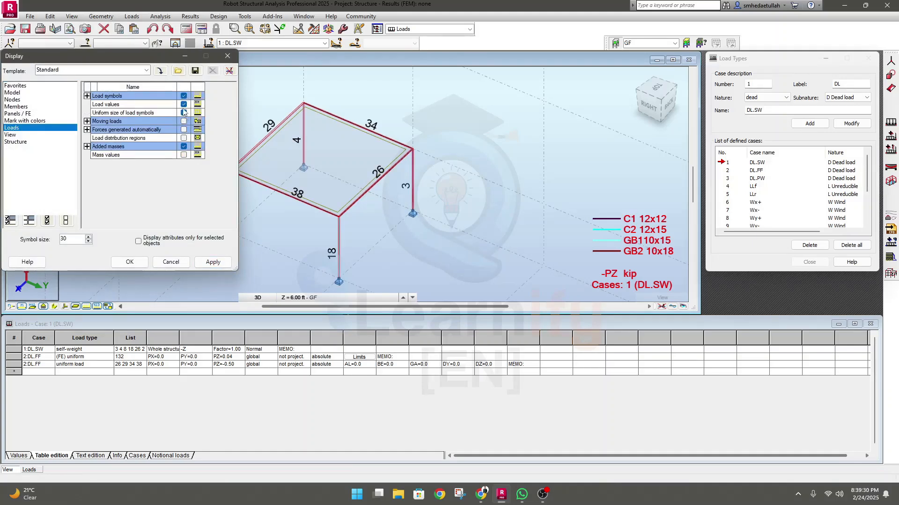
pyautogui.click(184, 112)
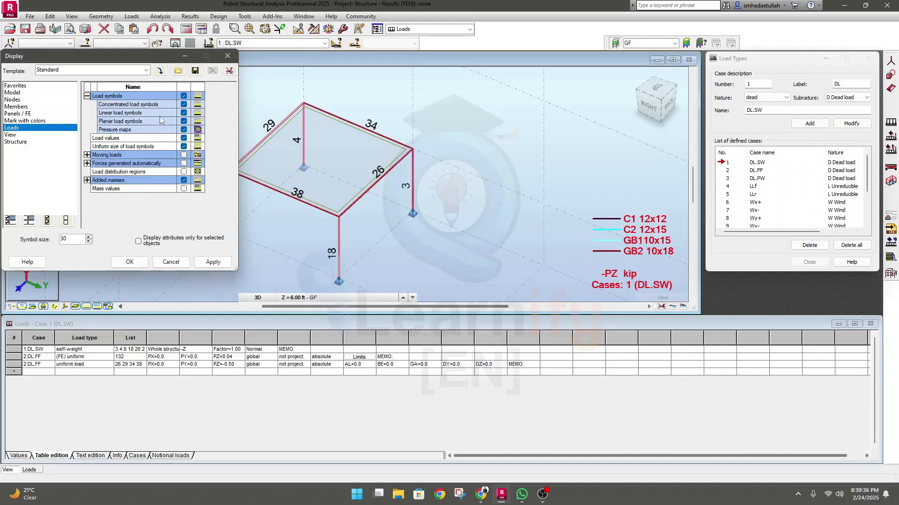
pyautogui.click(170, 262)
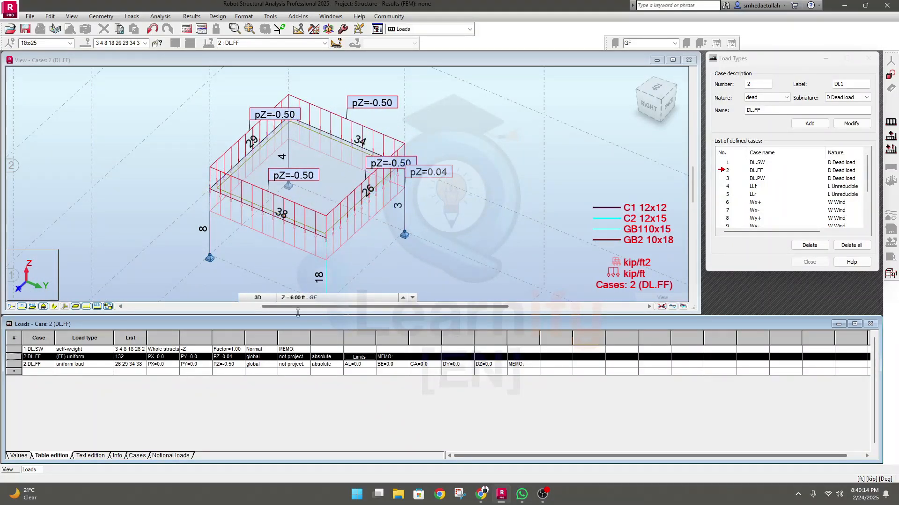
pyautogui.moveTo(228, 362)
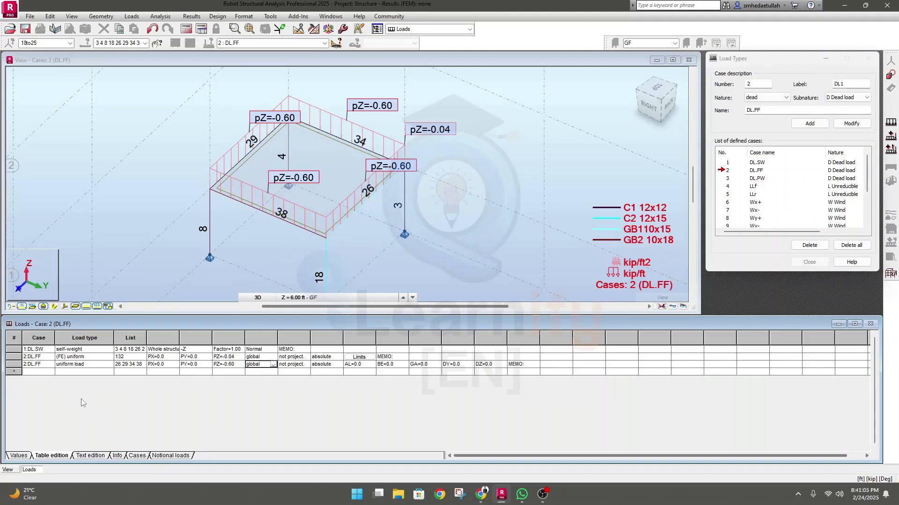
pyautogui.moveTo(98, 424)
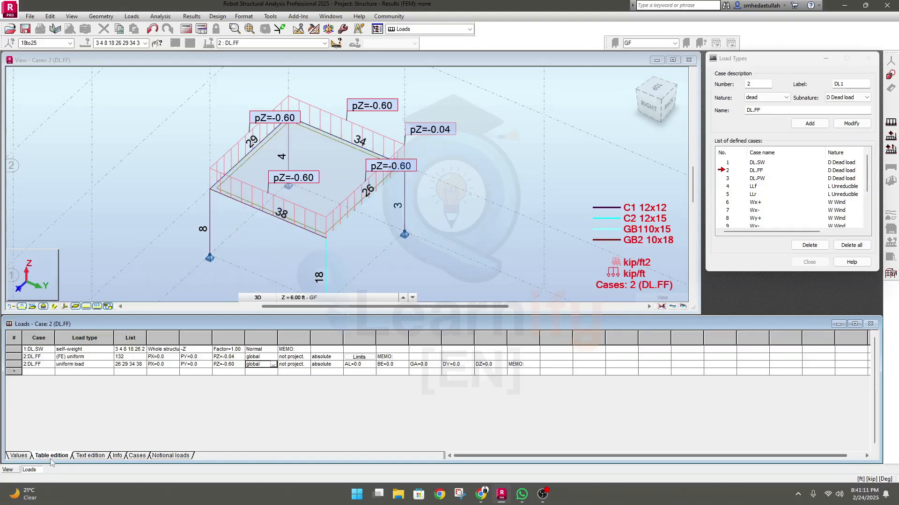
# Show the DL.FF loads as text: PZ=-0.04 kip/ft2 on the floor, PZ=-0.60 kip/ft on beams
pyautogui.click(137, 456)
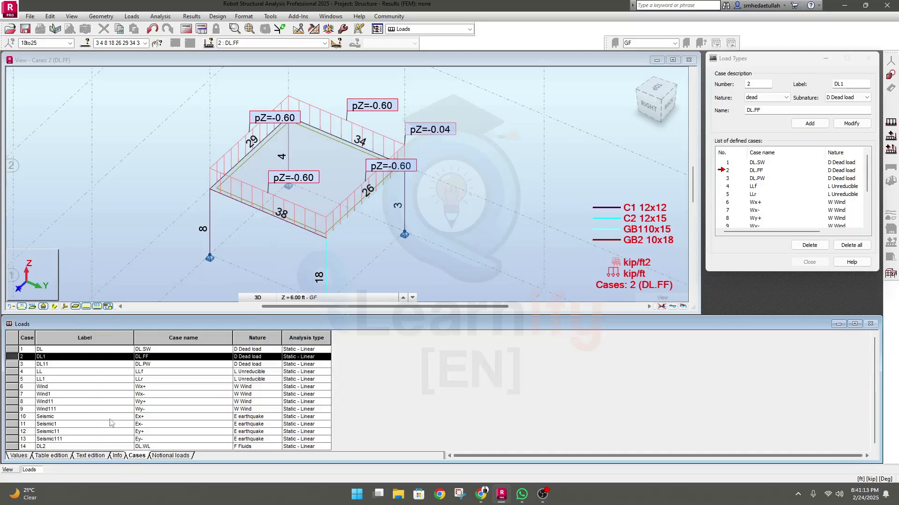
pyautogui.moveTo(91, 425)
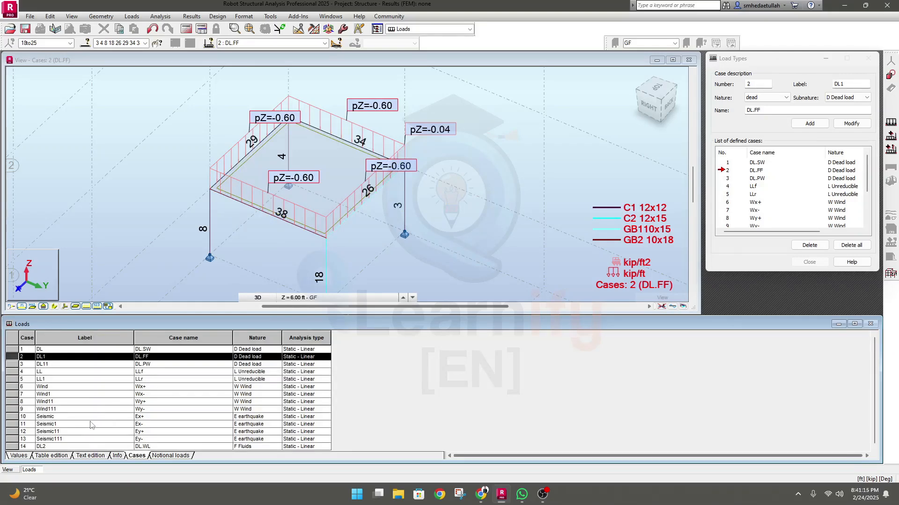
pyautogui.moveTo(116, 463)
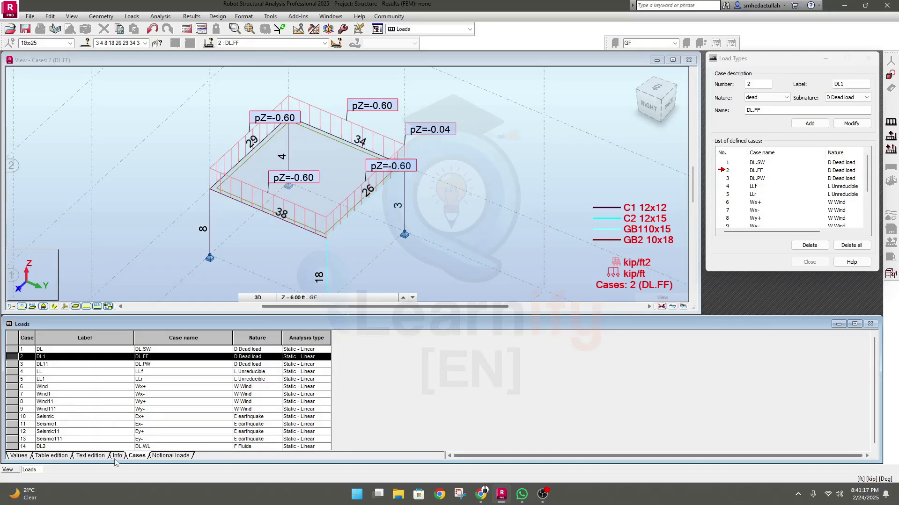
pyautogui.click(90, 456)
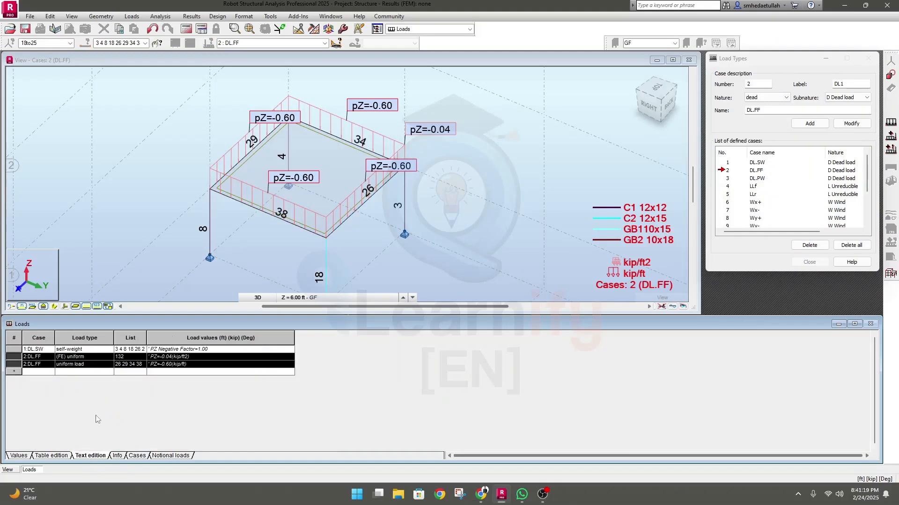
pyautogui.moveTo(83, 384)
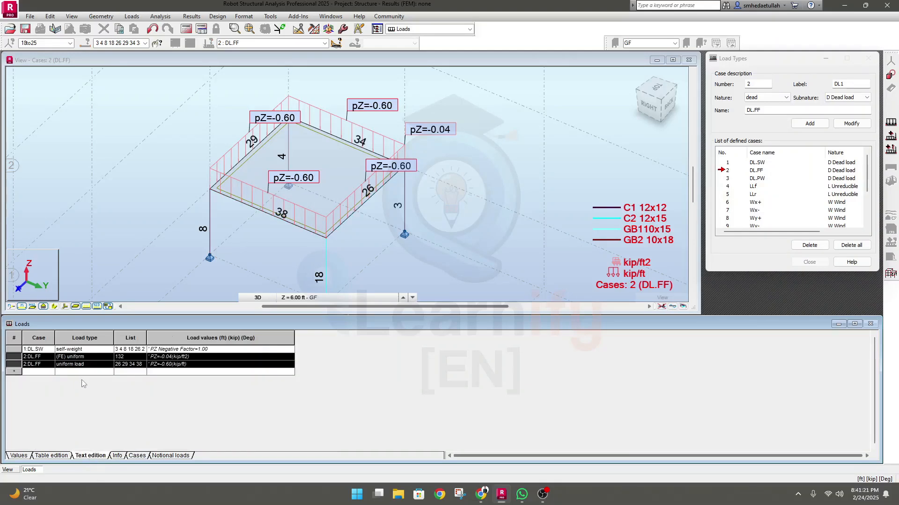
pyautogui.moveTo(150, 371)
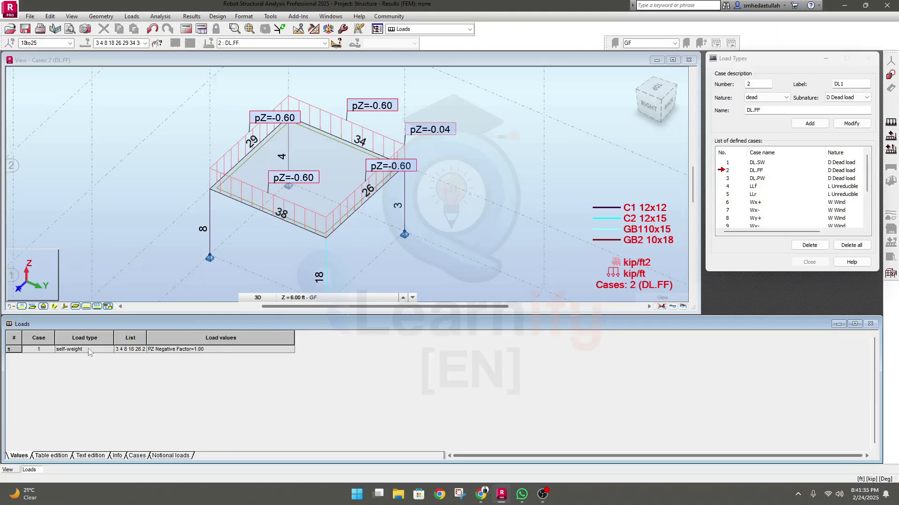
# Return the Loads table to Table edition to reach the DL.FF modify/delete options
pyautogui.click(50, 455)
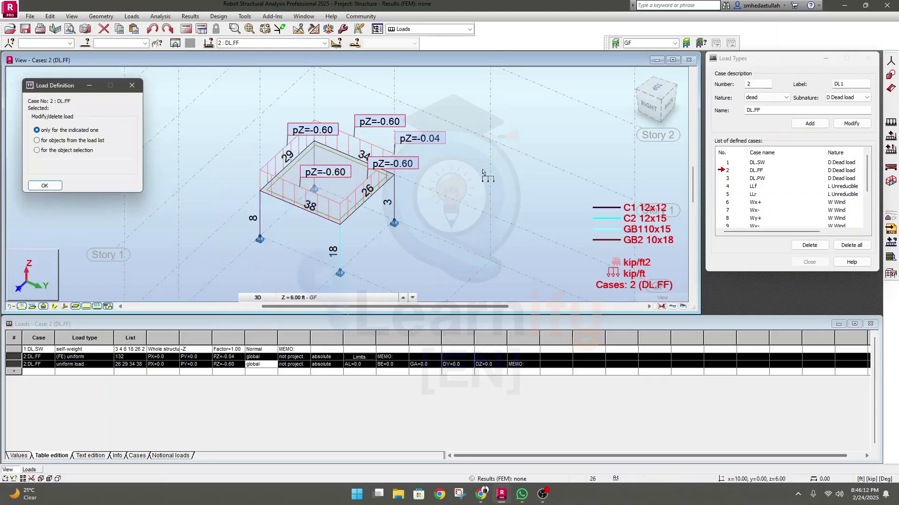
# Delete the DL.FF load from bar 29 only, keeping it on beams 26, 34 and 38
pyautogui.click(37, 130)
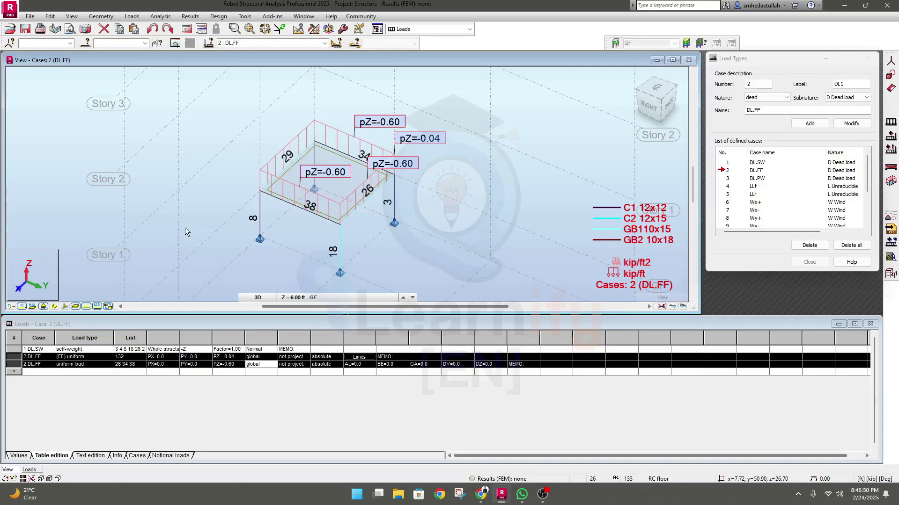
pyautogui.click(294, 205)
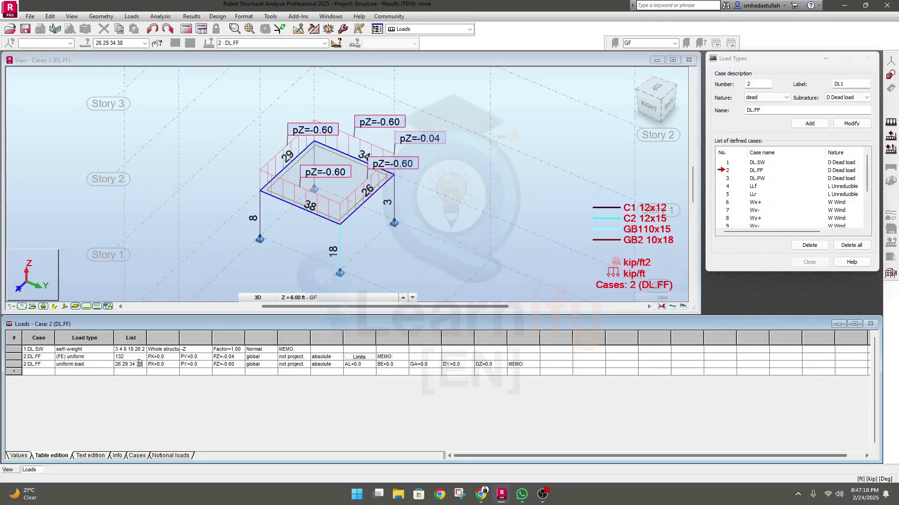
pyautogui.doubleClick(138, 364)
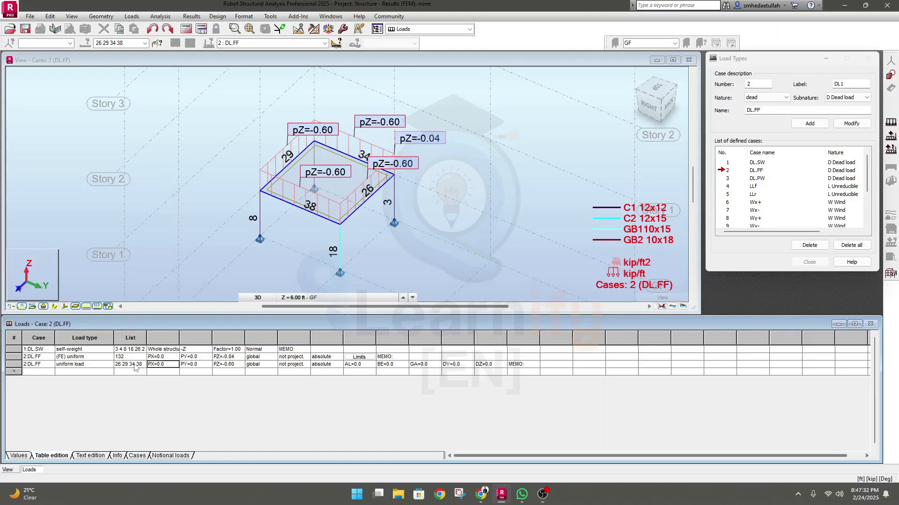
pyautogui.moveTo(137, 369)
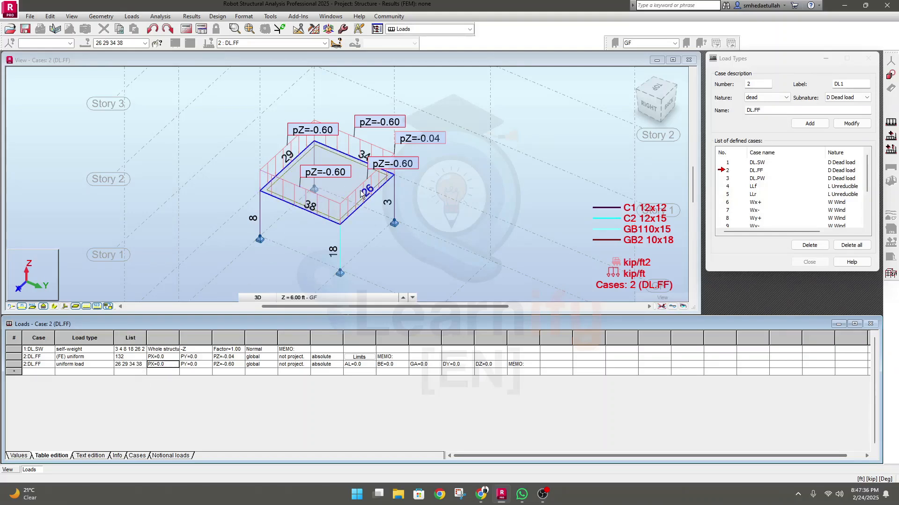
pyautogui.rightClick(356, 191)
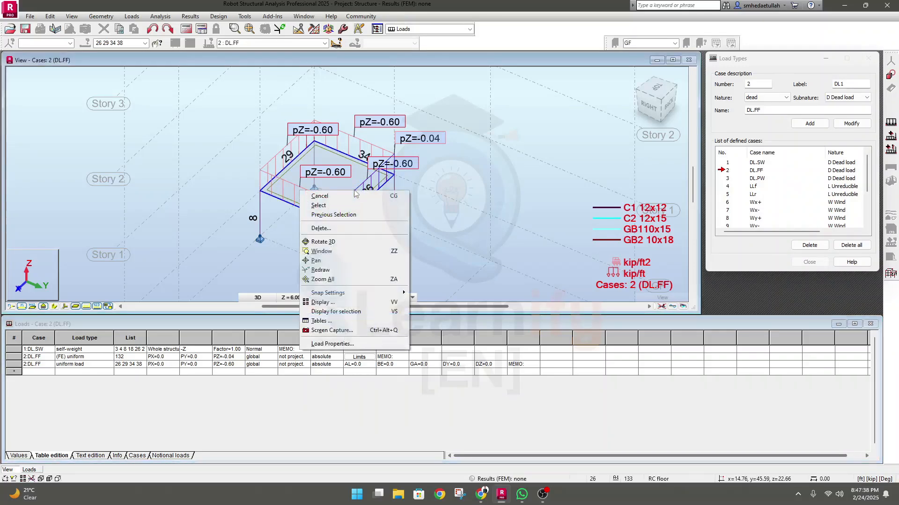